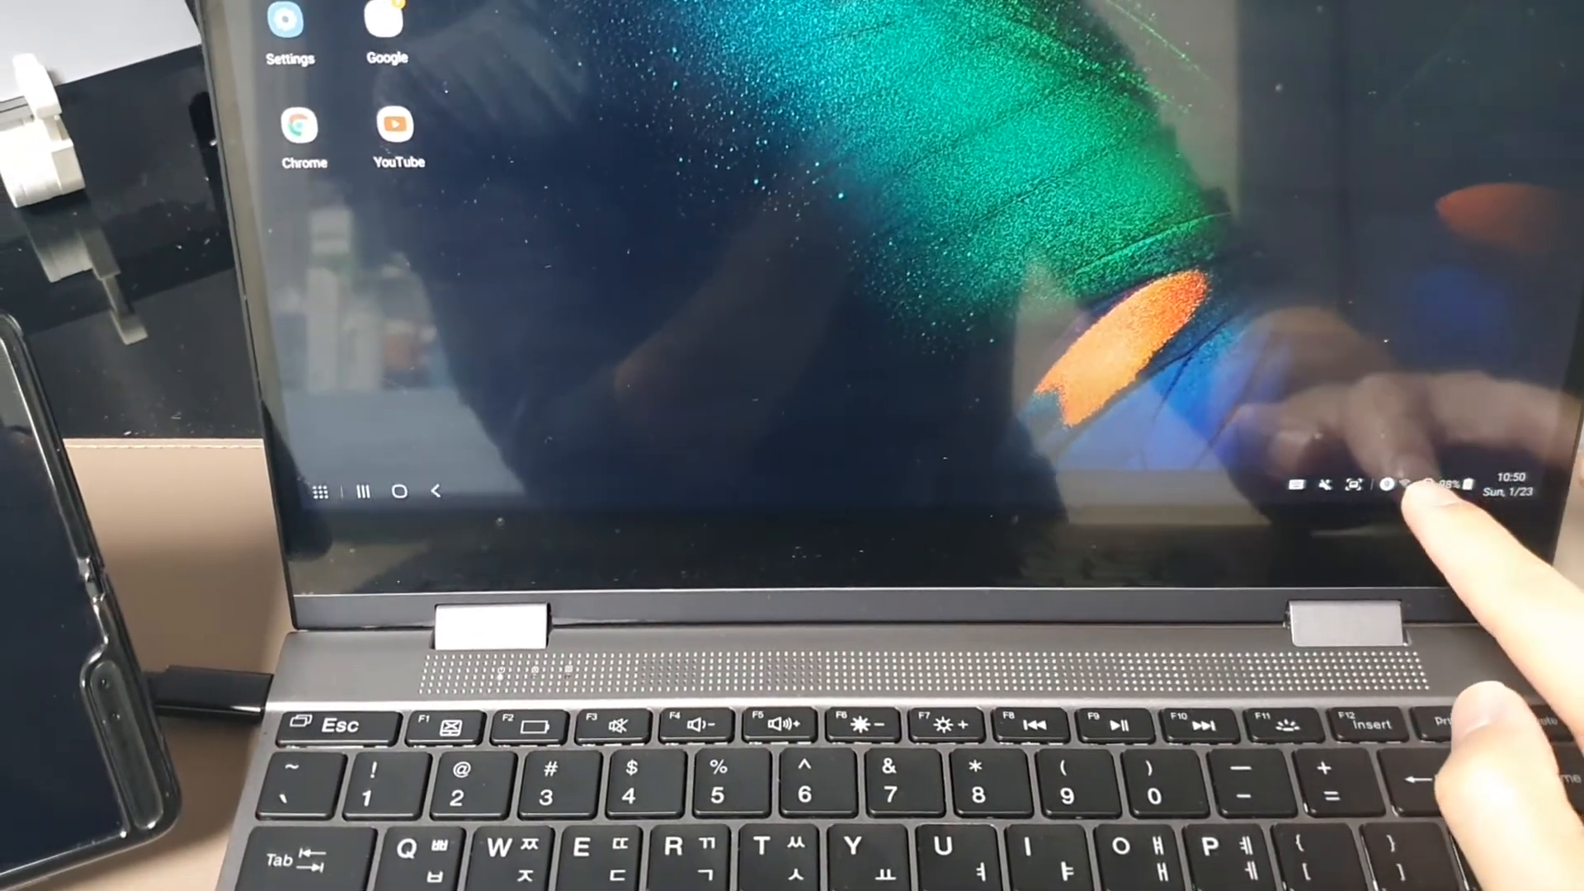
Open Settings from the DeX taskbar quick panel, landing on Connections.
{"action": "left_click", "coordinate": [1413, 493]}
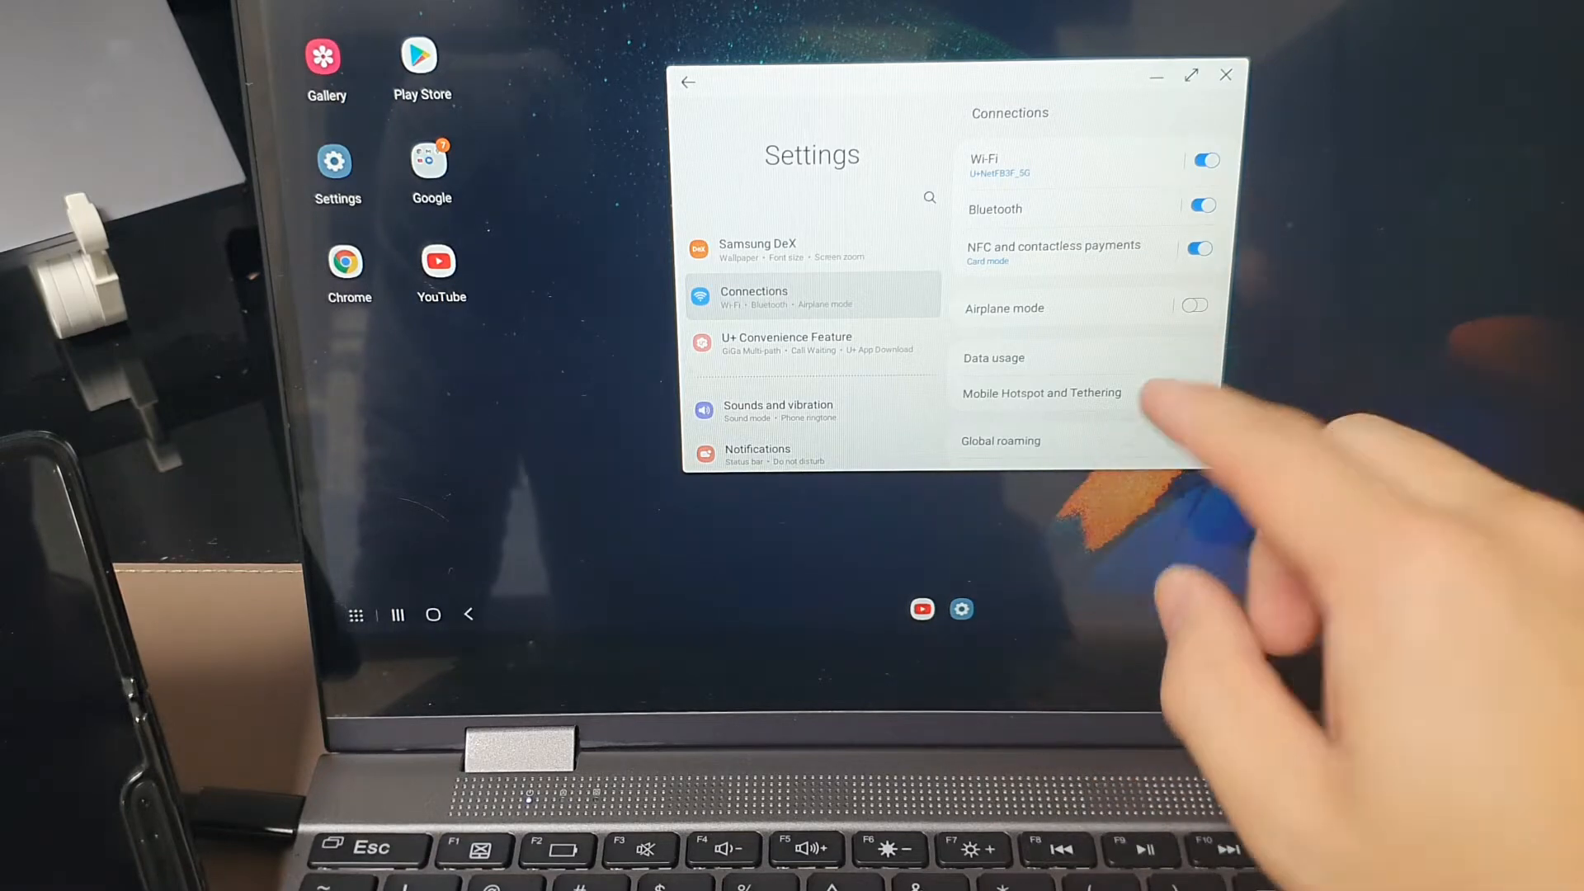
Scroll the settings list and select the Samsung DeX section.
{"action": "scroll", "scroll_direction": "down", "scroll_amount": 3}
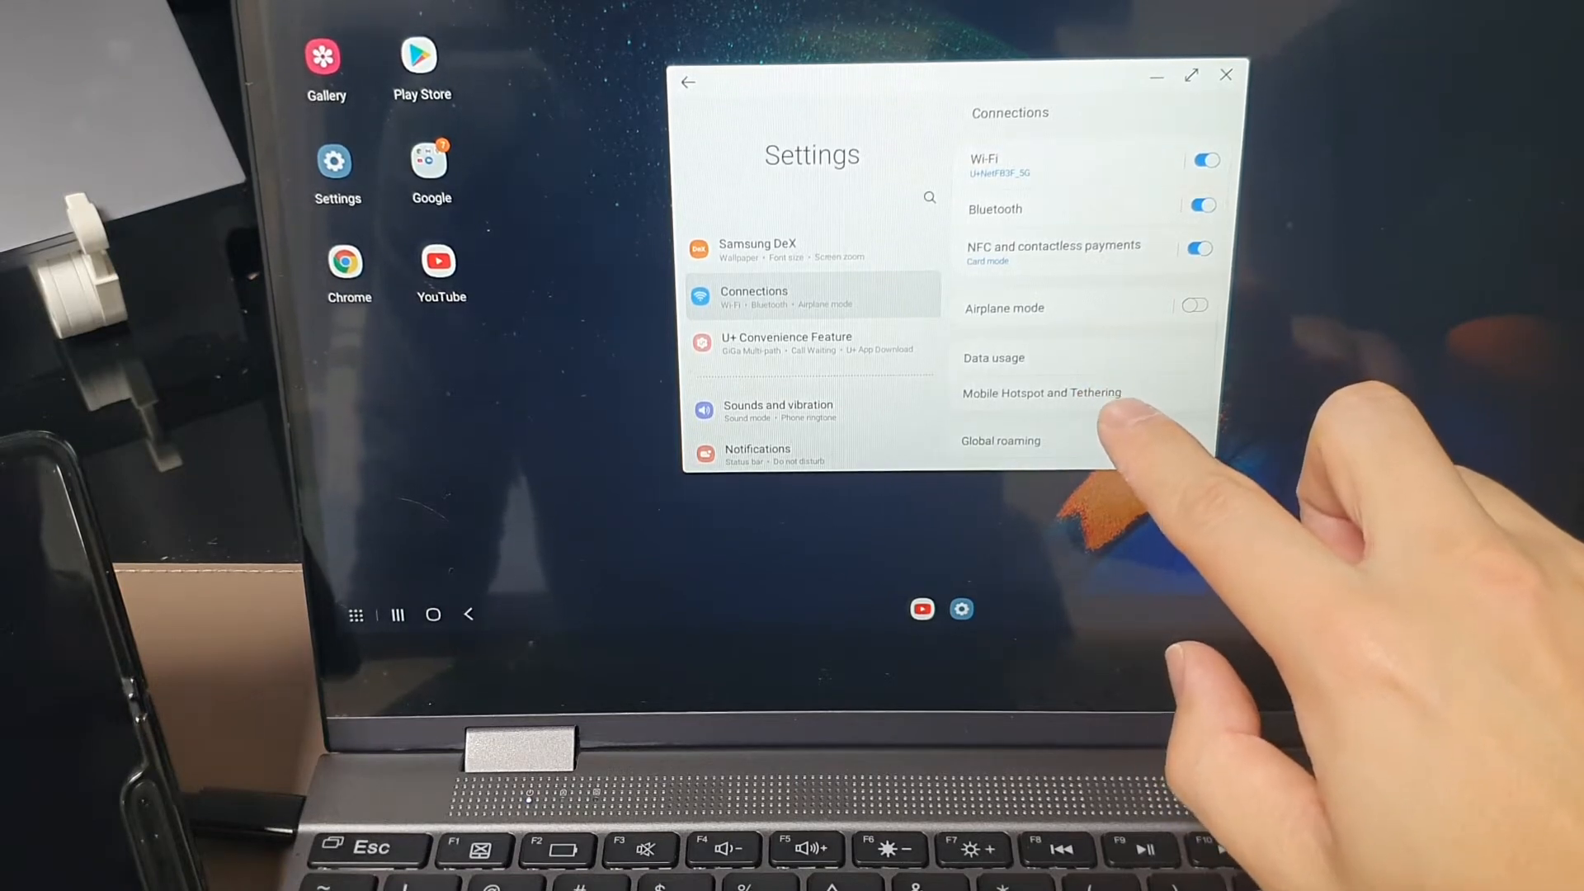
{"action": "mouse_move", "coordinate": [1111, 455]}
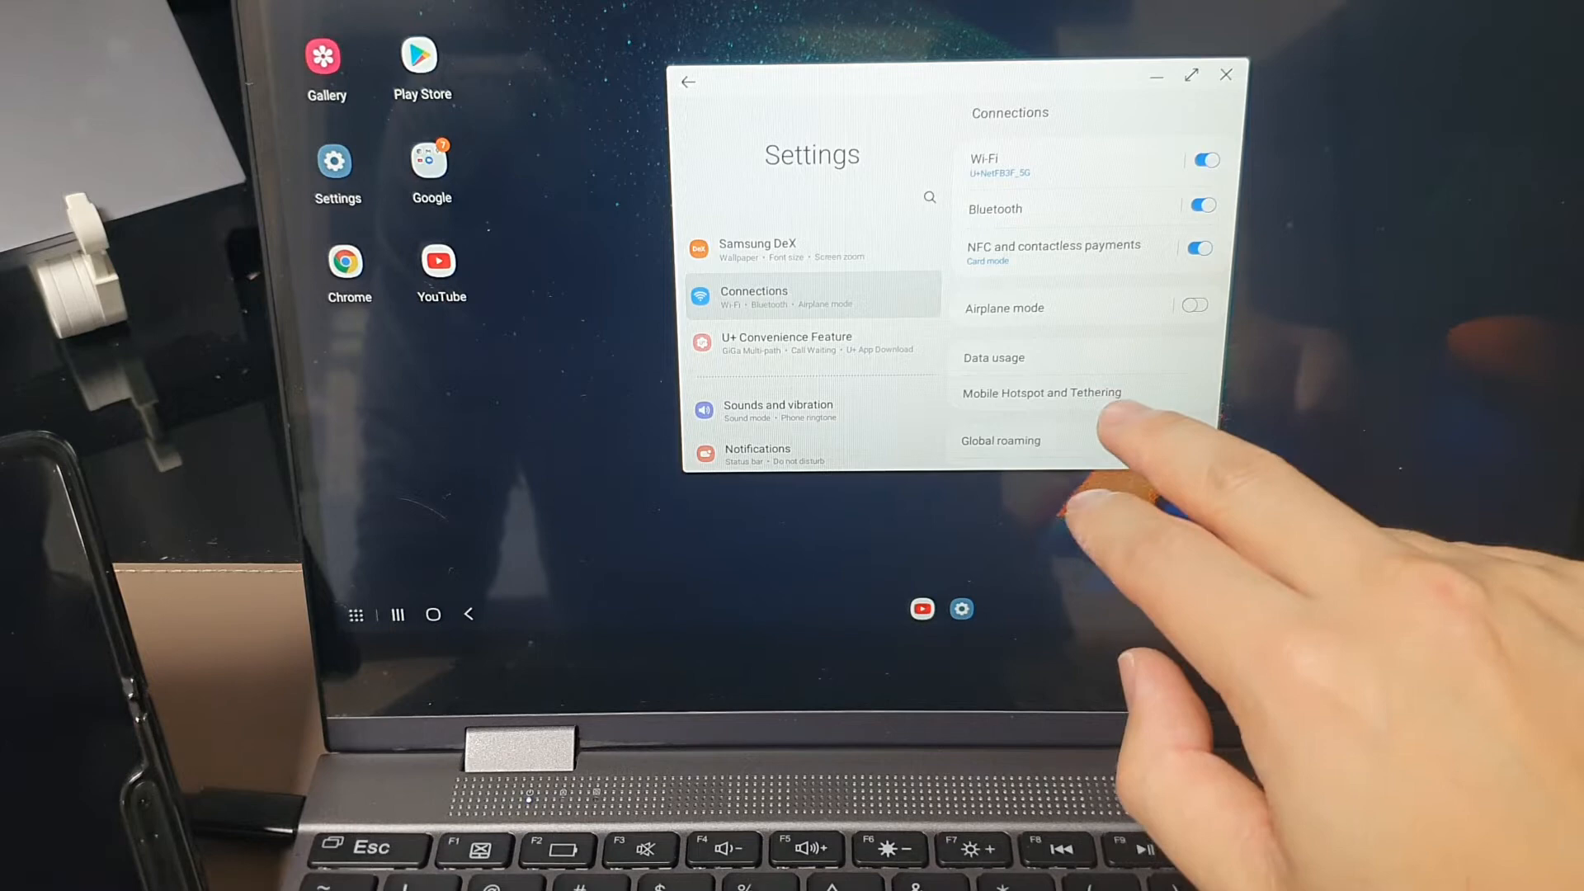
{"action": "scroll", "scroll_direction": "down", "scroll_amount": 3}
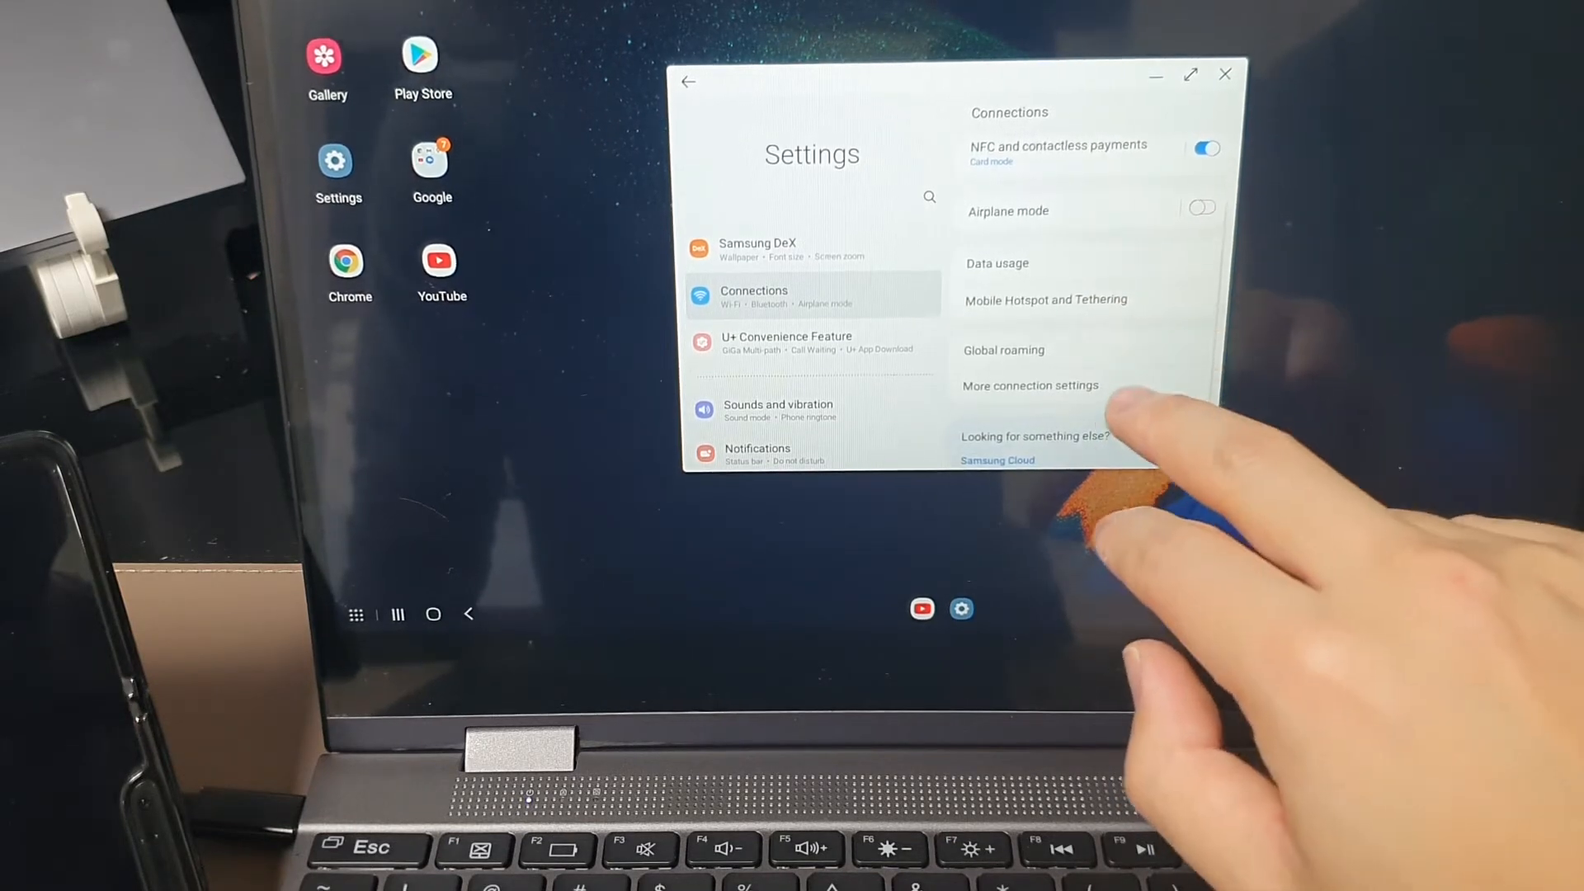
{"action": "left_click", "coordinate": [756, 249]}
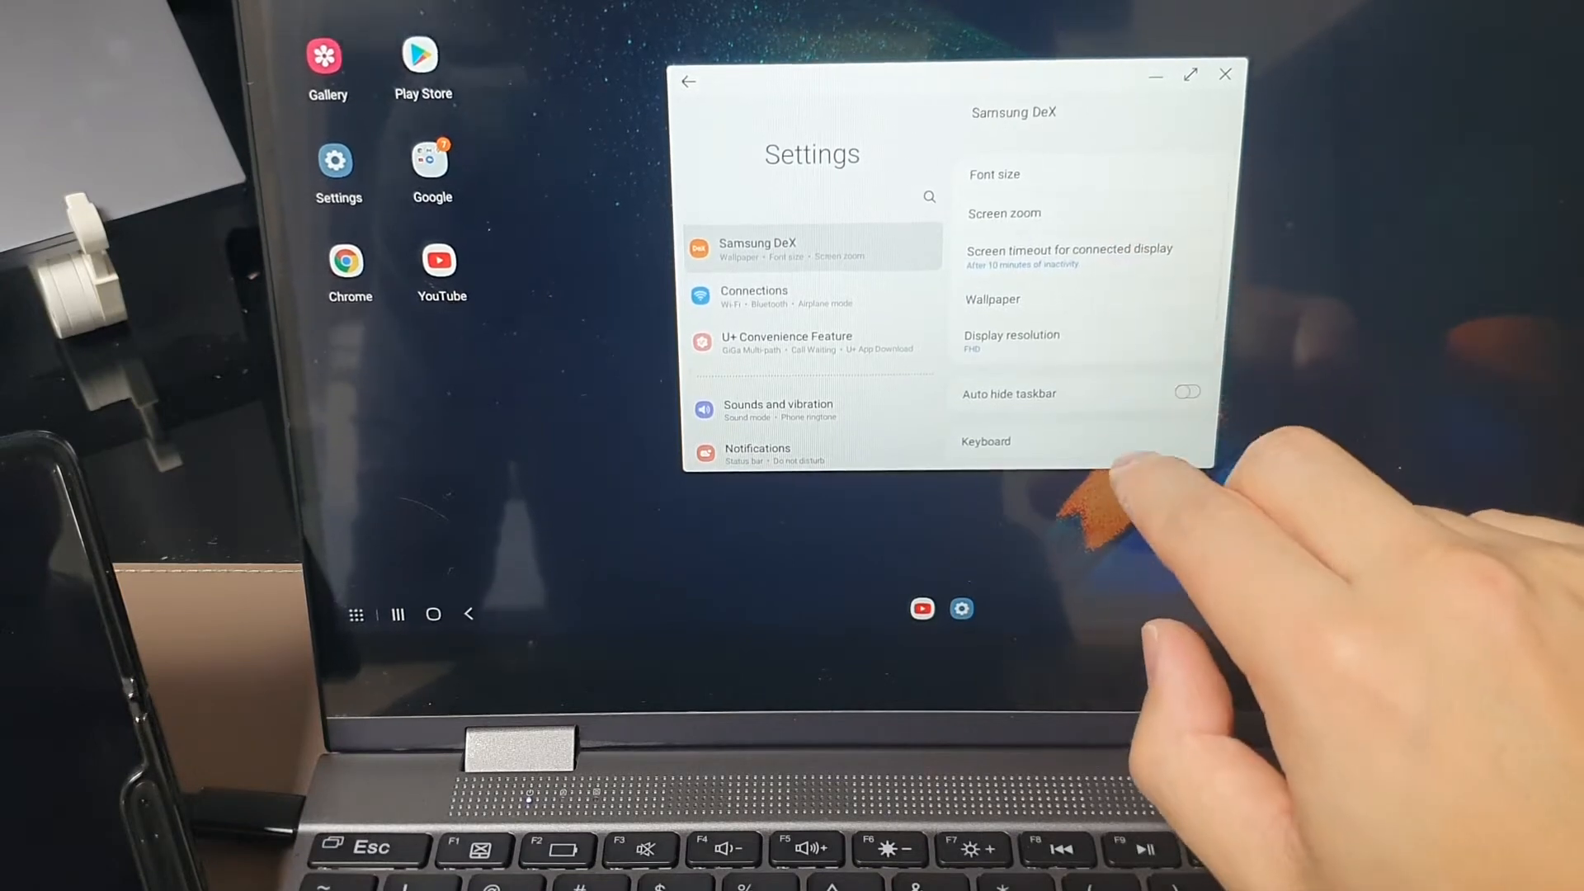
Scroll the Samsung DeX settings down toward Mouse/trackpad.
{"action": "scroll", "scroll_direction": "down", "scroll_amount": 3}
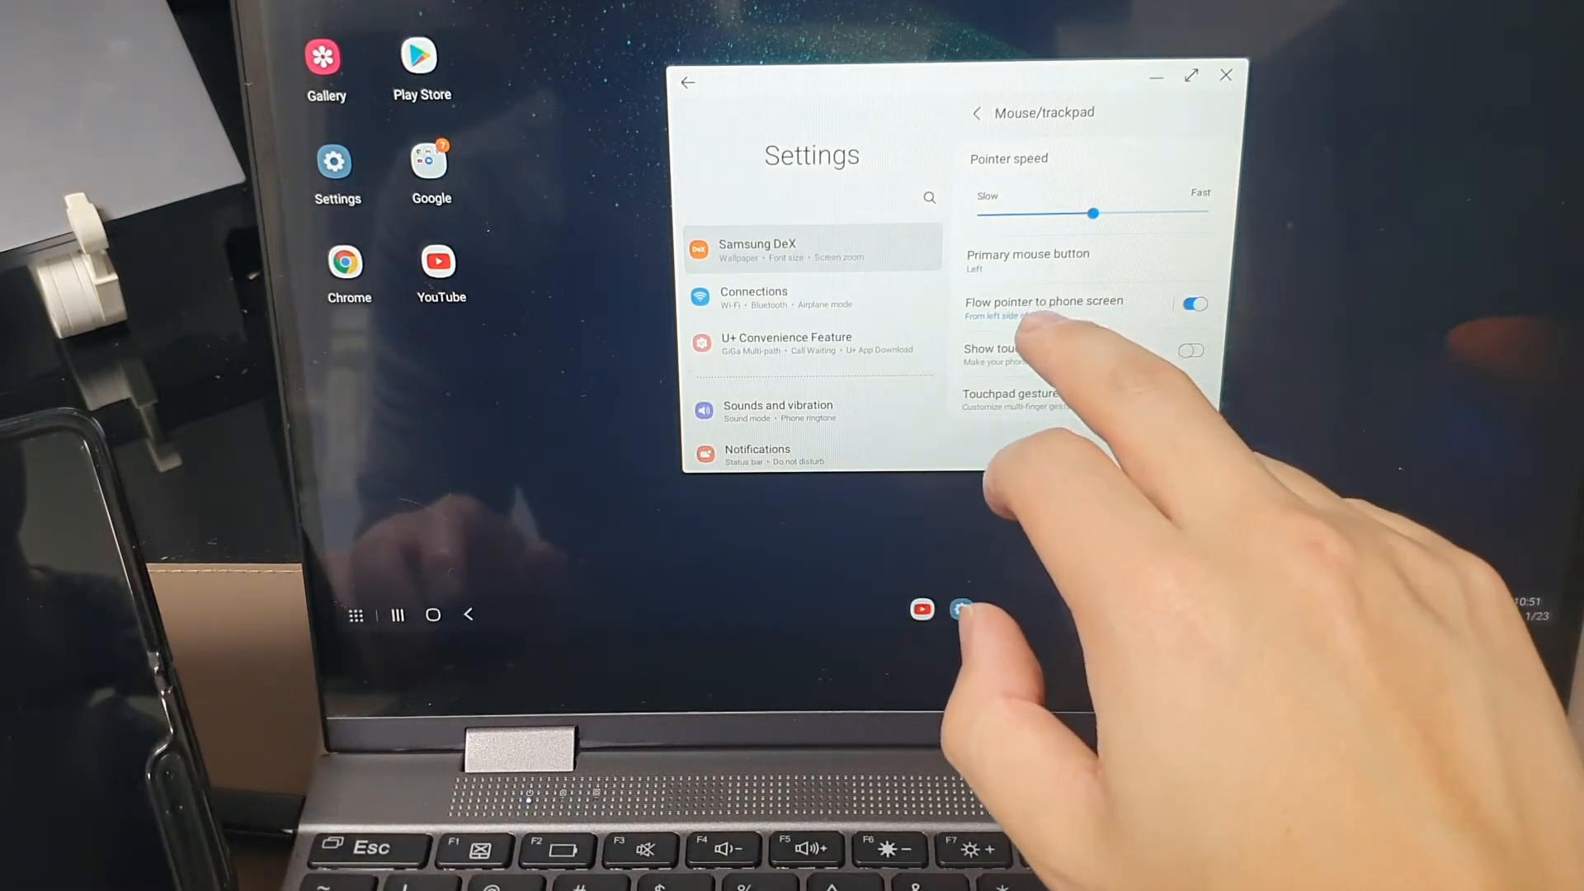
Open the 'Flow pointer to phone screen' options page.
{"action": "left_click", "coordinate": [1044, 301]}
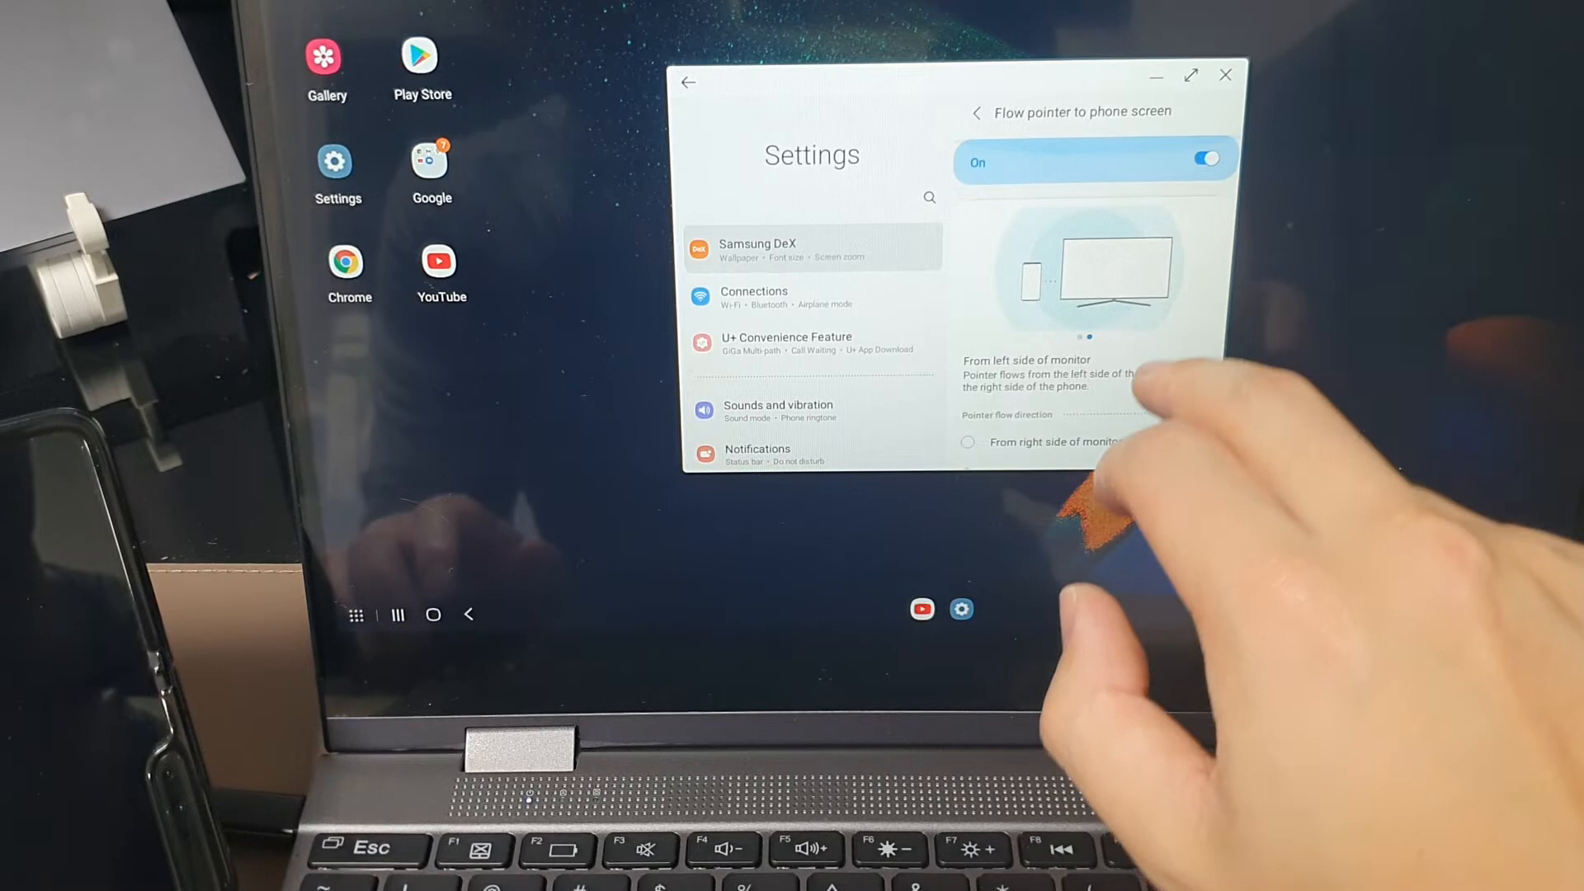
Choose the monitor side the pointer flows from onto the phone.
{"action": "left_click", "coordinate": [976, 111]}
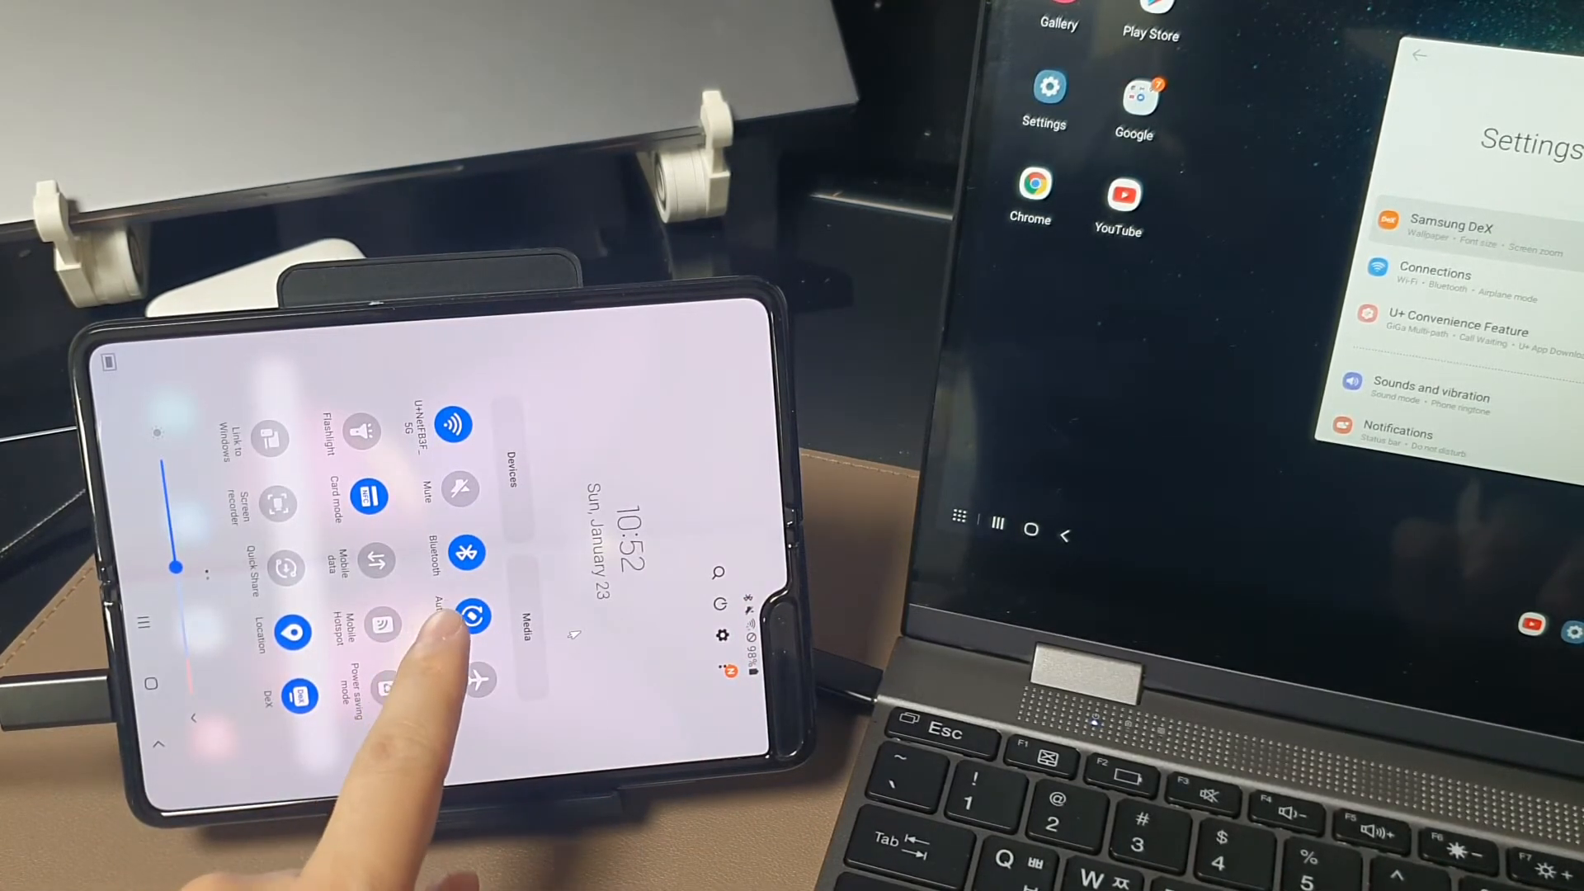
Open Auto rotate options and enable rotation for the Home screen.
{"action": "left_click", "coordinate": [471, 617]}
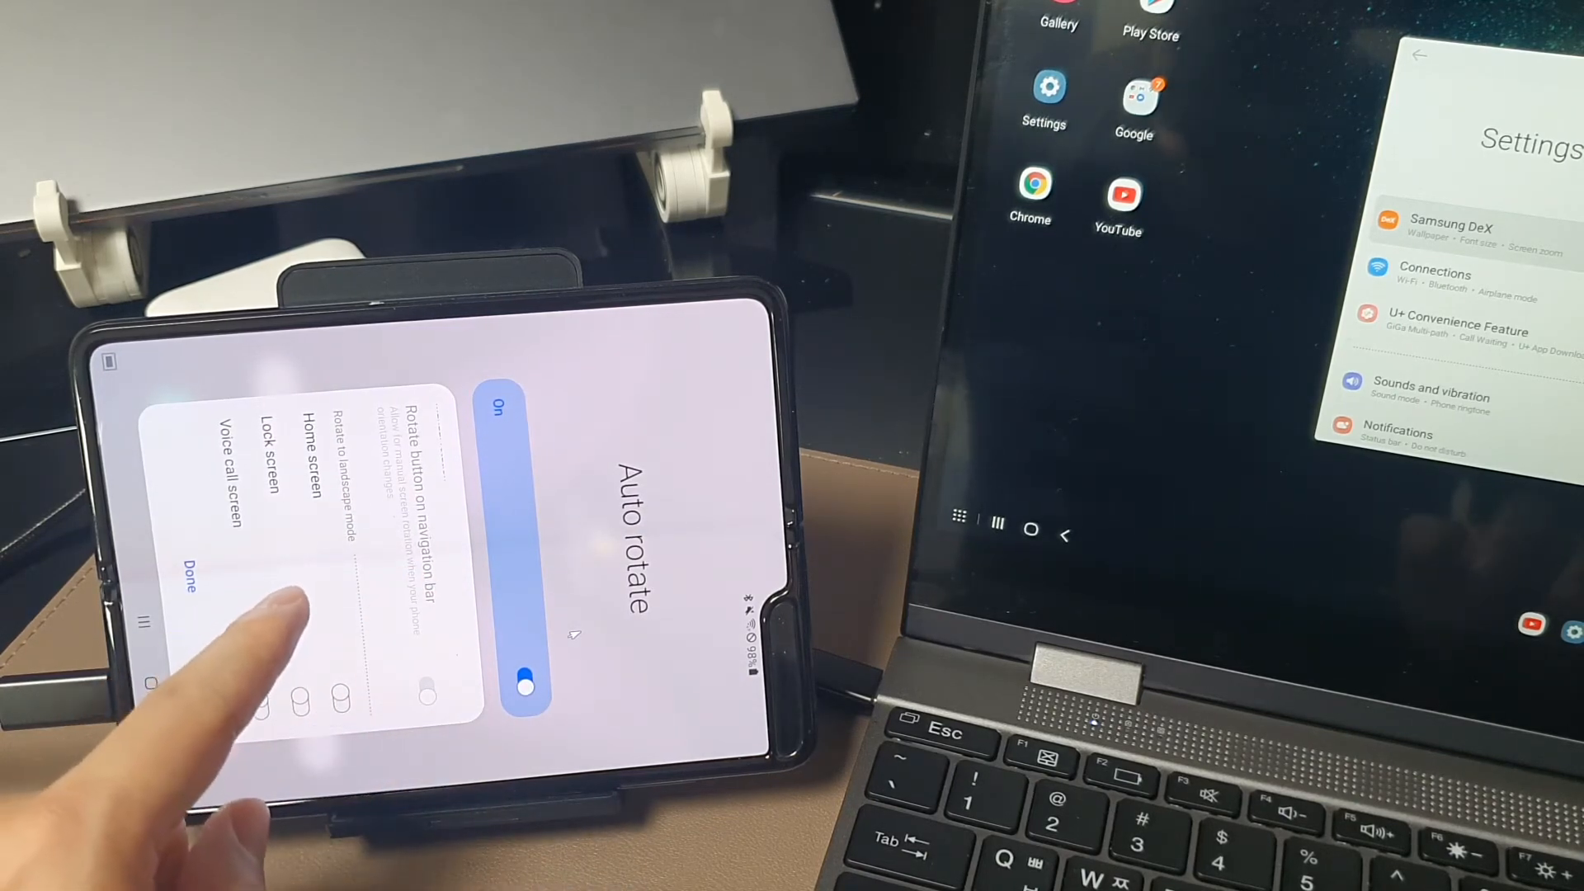
{"action": "left_click", "coordinate": [340, 697]}
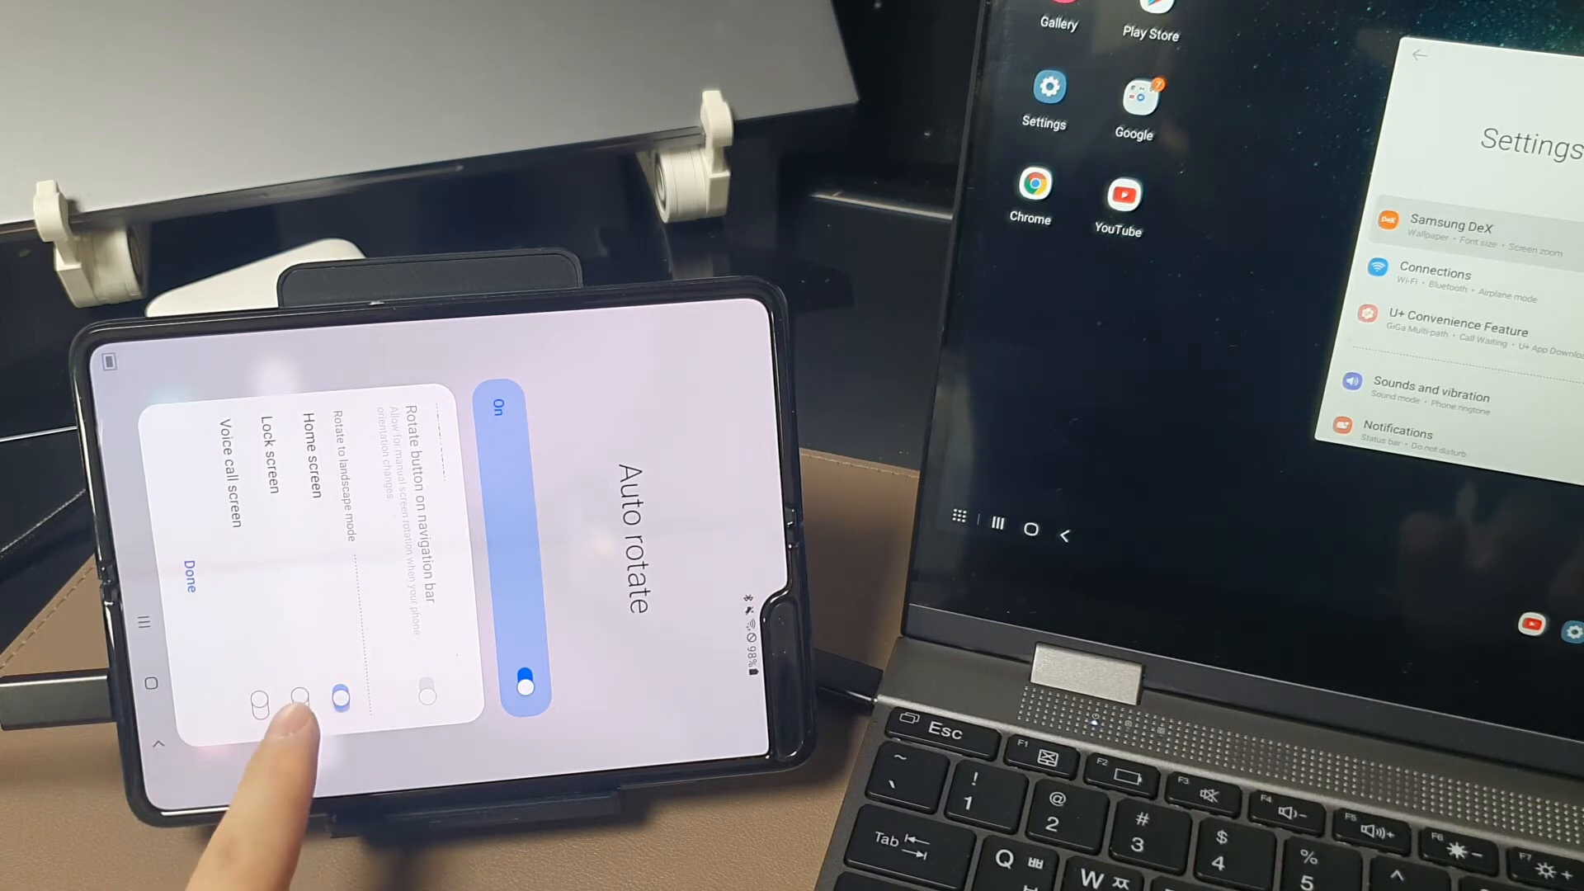